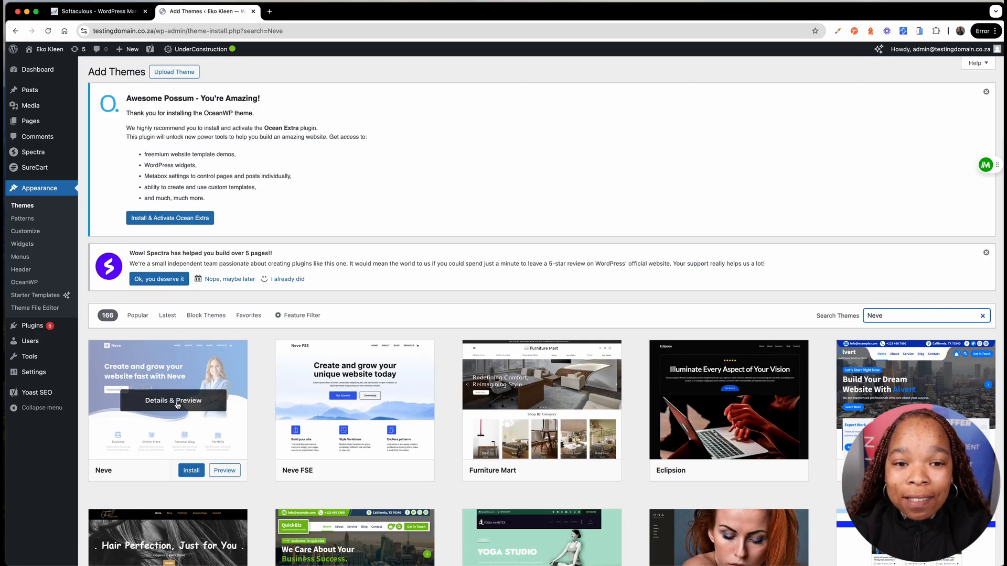
# Bring up the Neve theme's Details & Preview from the directory search results.
pyautogui.click(172, 400)
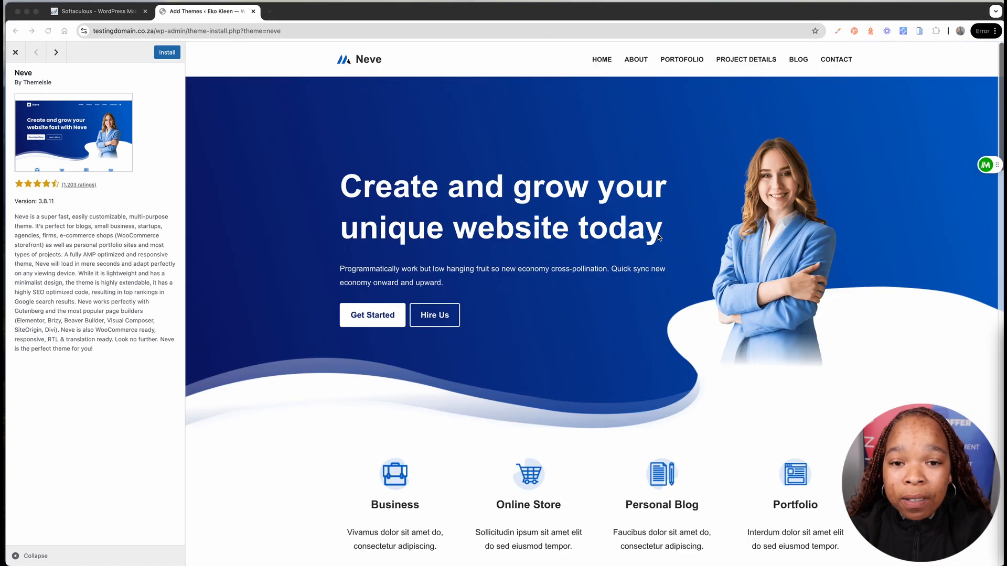
pyautogui.moveTo(738, 250)
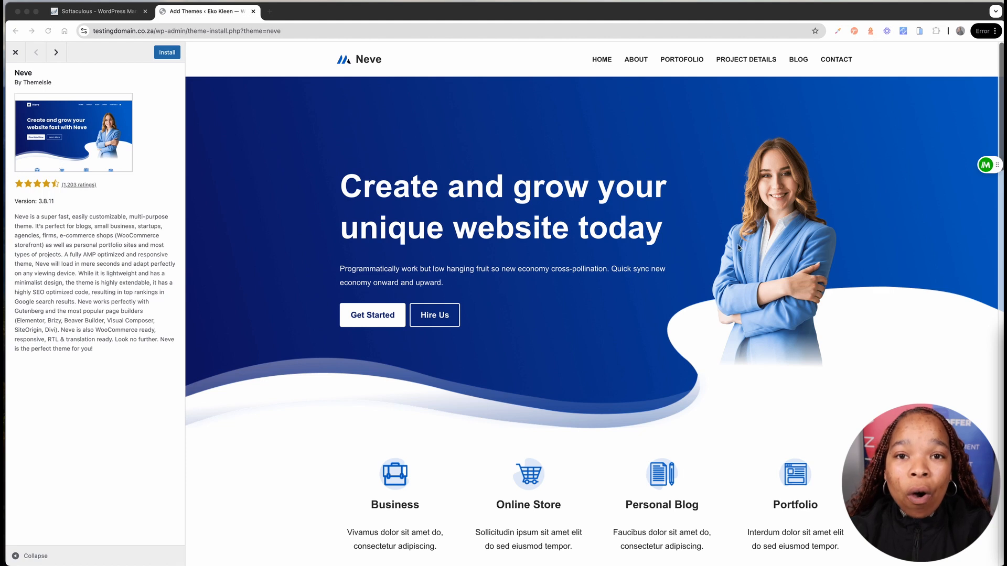
pyautogui.moveTo(148, 257)
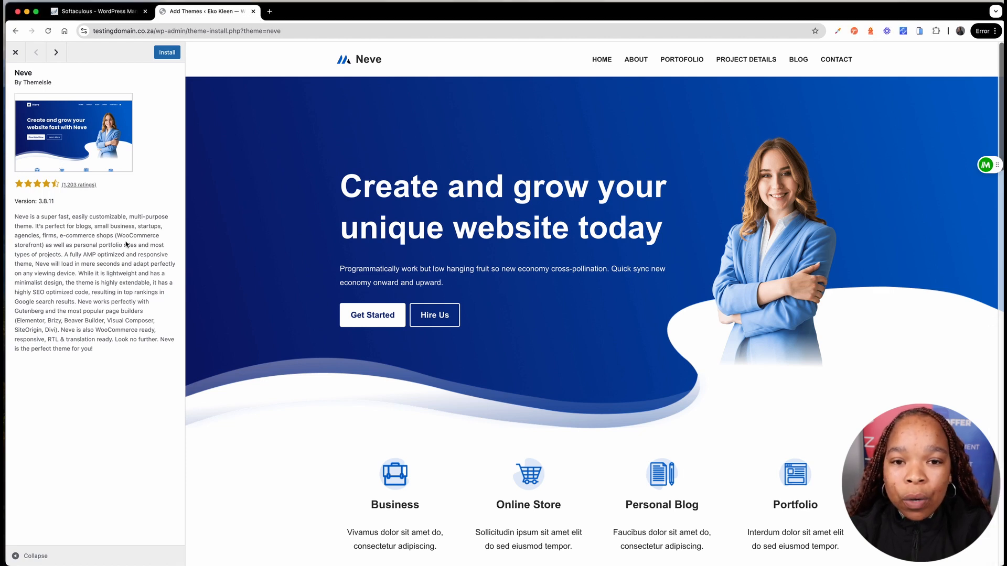
pyautogui.moveTo(545, 266)
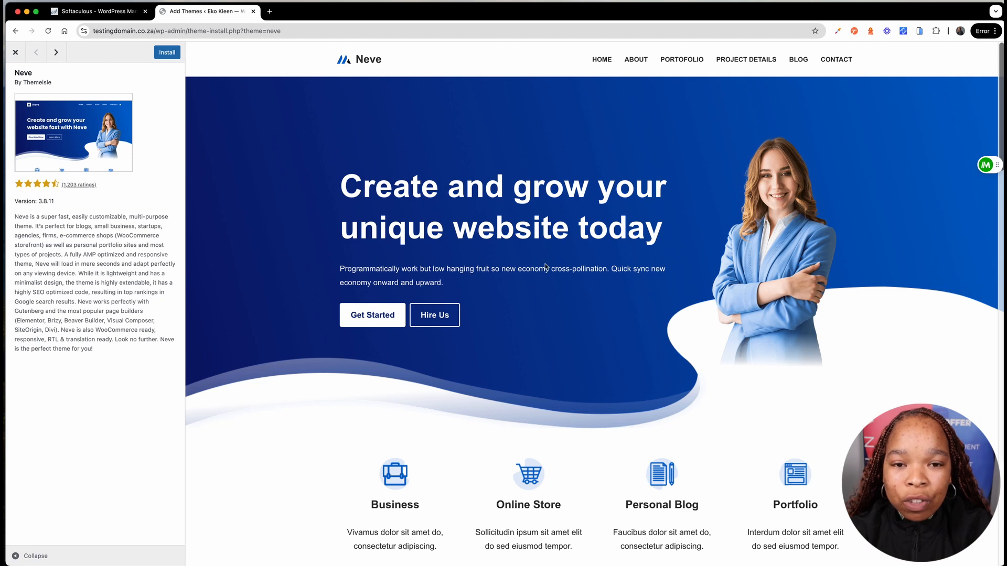
pyautogui.moveTo(905, 276)
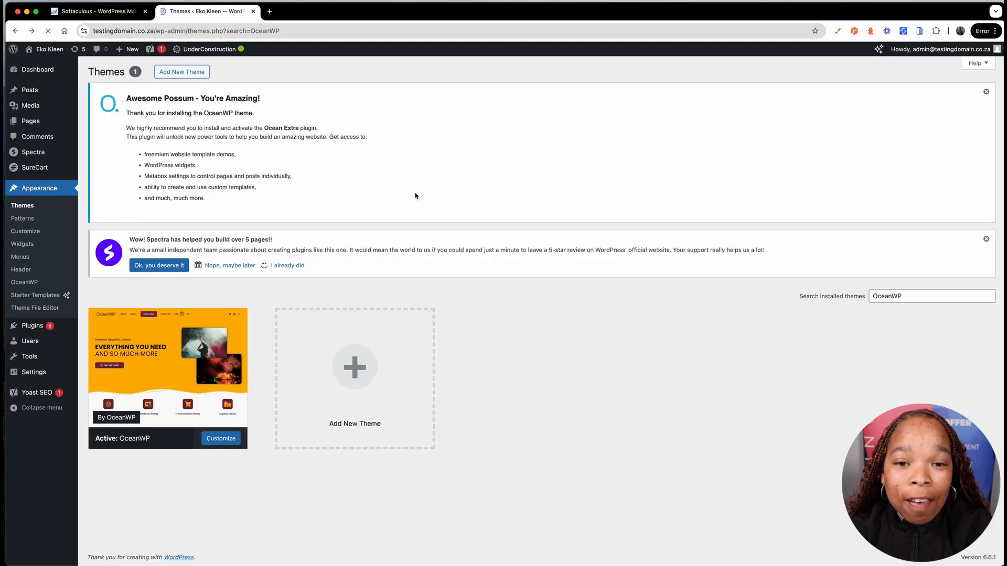
# Show all installed themes, then go to Add New Theme to reach the theme directory.
pyautogui.click(15, 31)
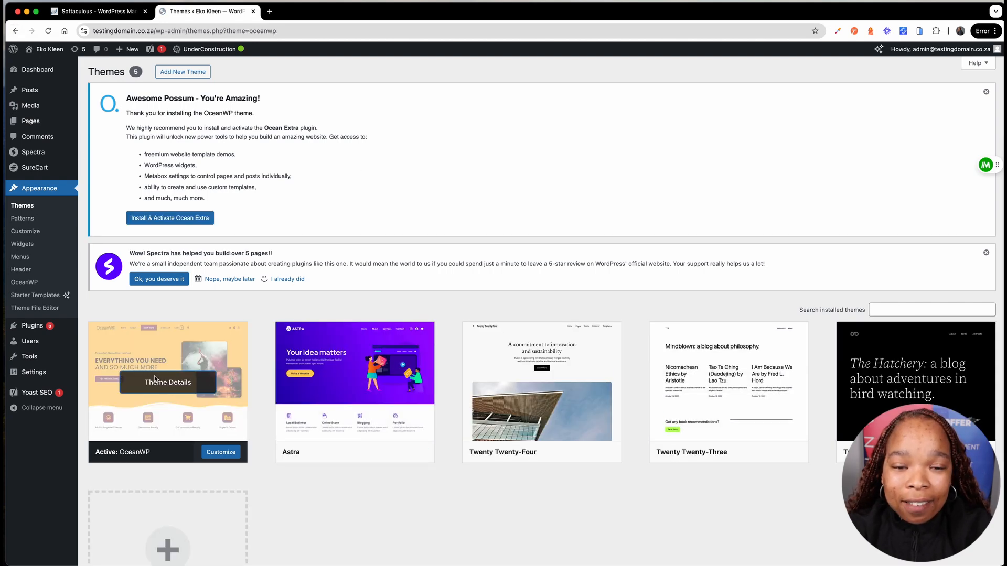
pyautogui.click(168, 382)
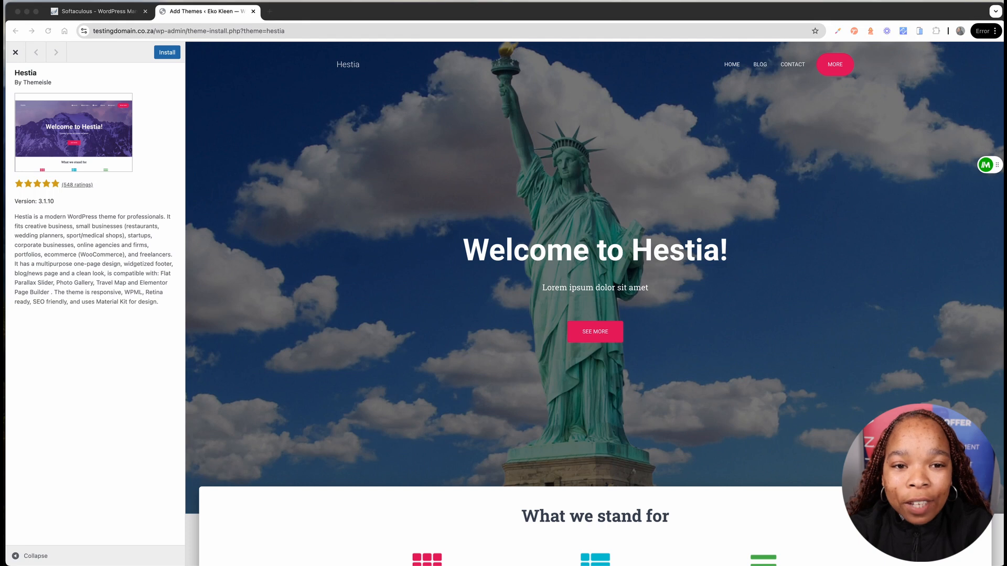
# Scroll the Hestia demo to its contact section, view its Blog page, then close the preview.
pyautogui.scroll(-3)
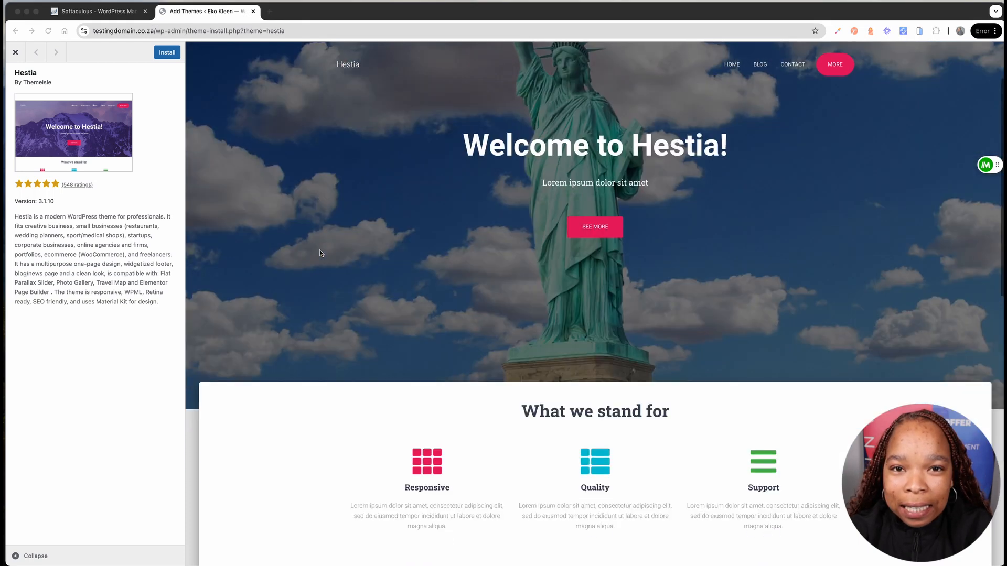
pyautogui.scroll(-3)
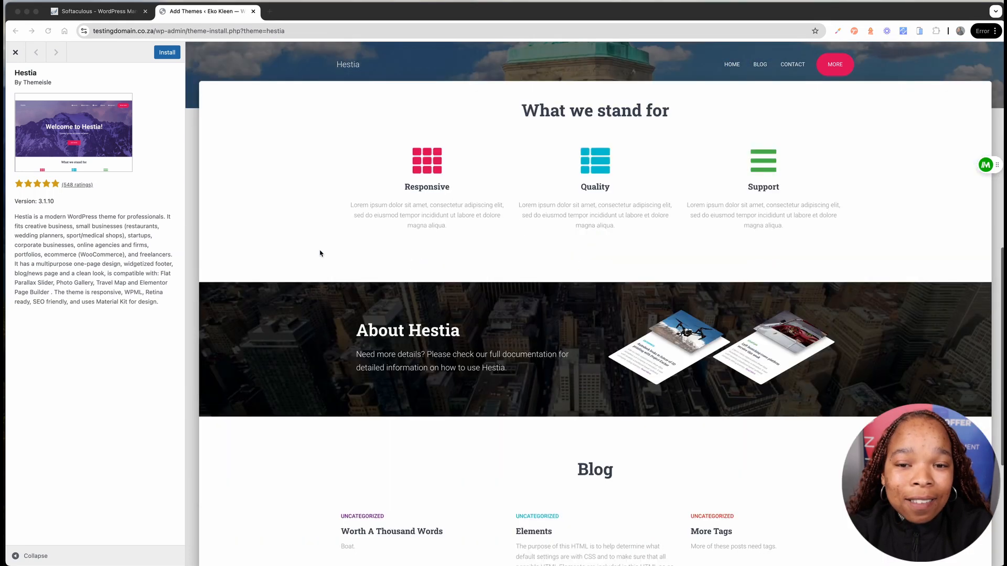
pyautogui.scroll(-3)
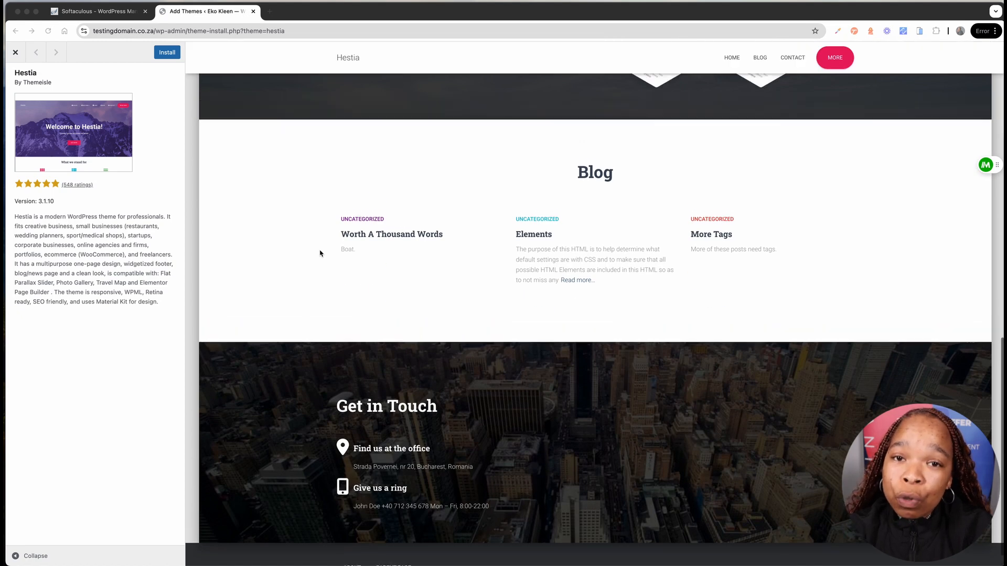
pyautogui.scroll(3)
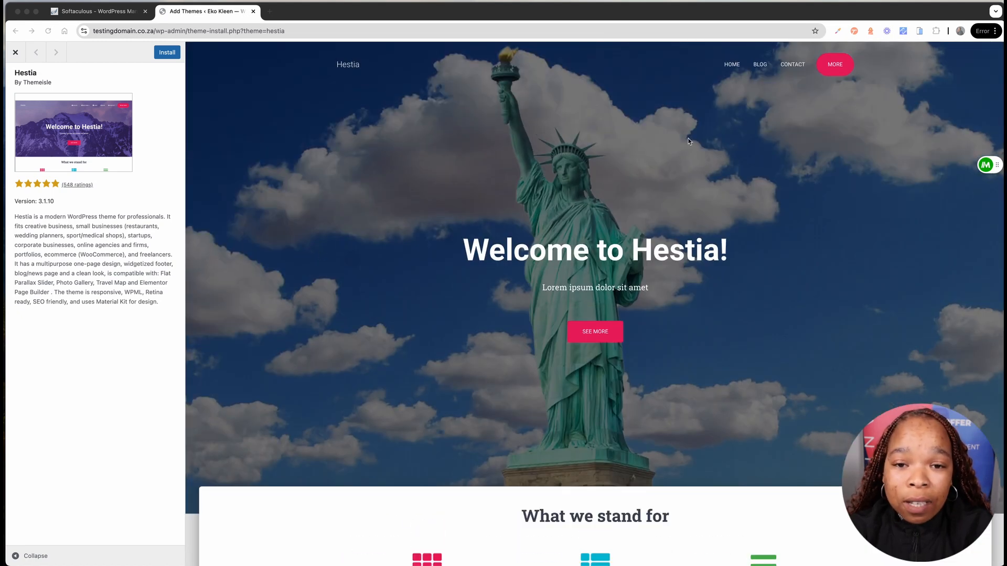
pyautogui.moveTo(759, 64)
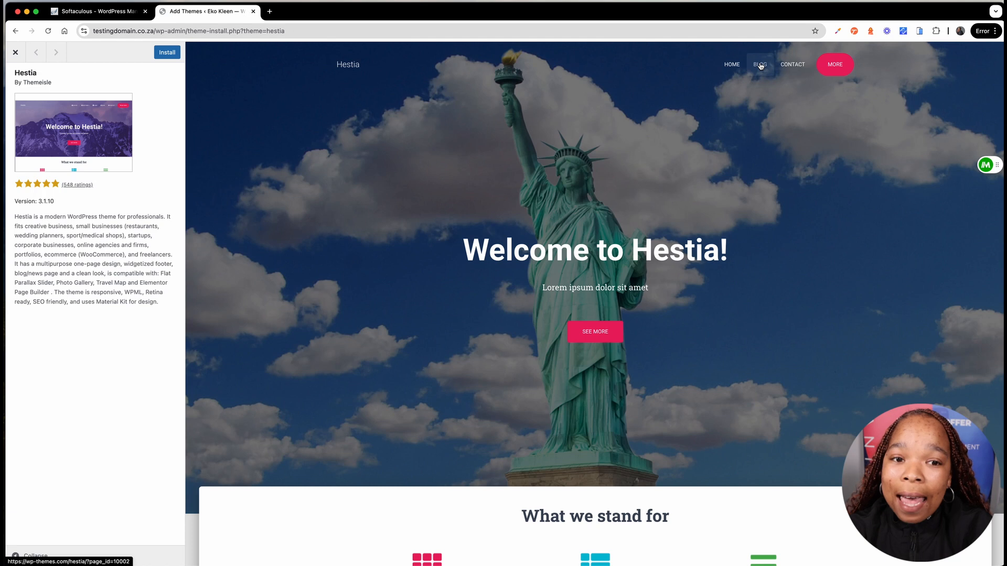
pyautogui.click(759, 57)
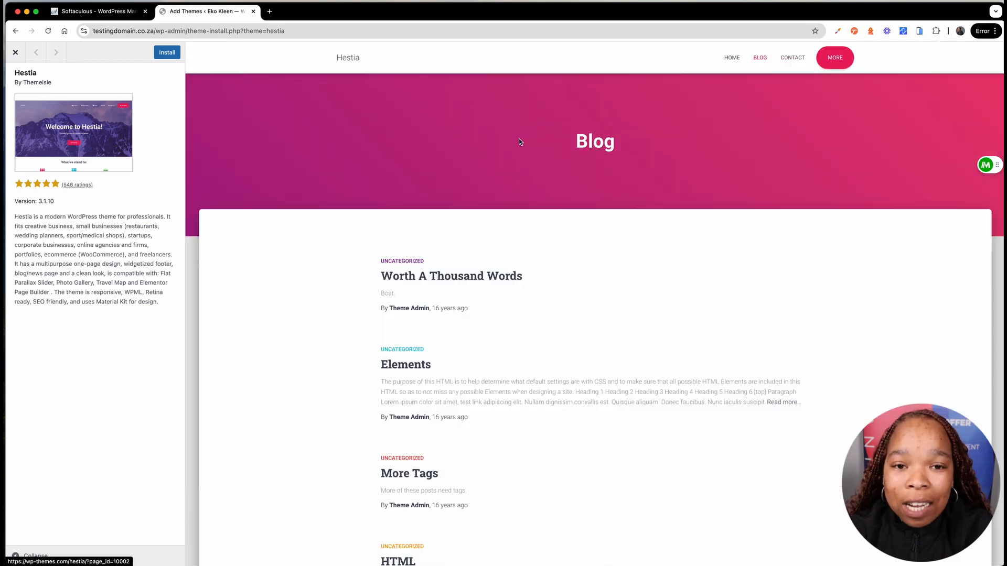
pyautogui.moveTo(686, 84)
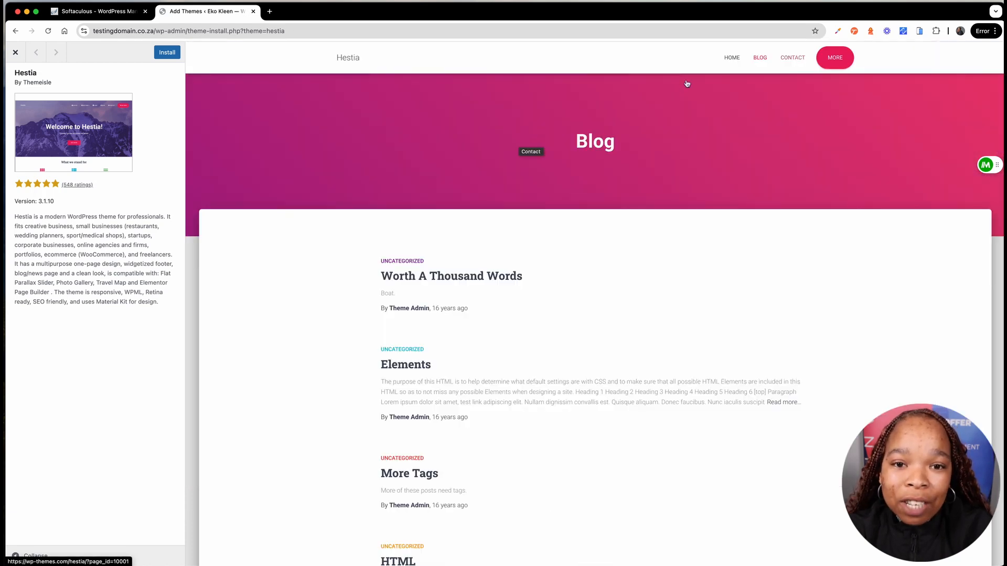
pyautogui.moveTo(978, 281)
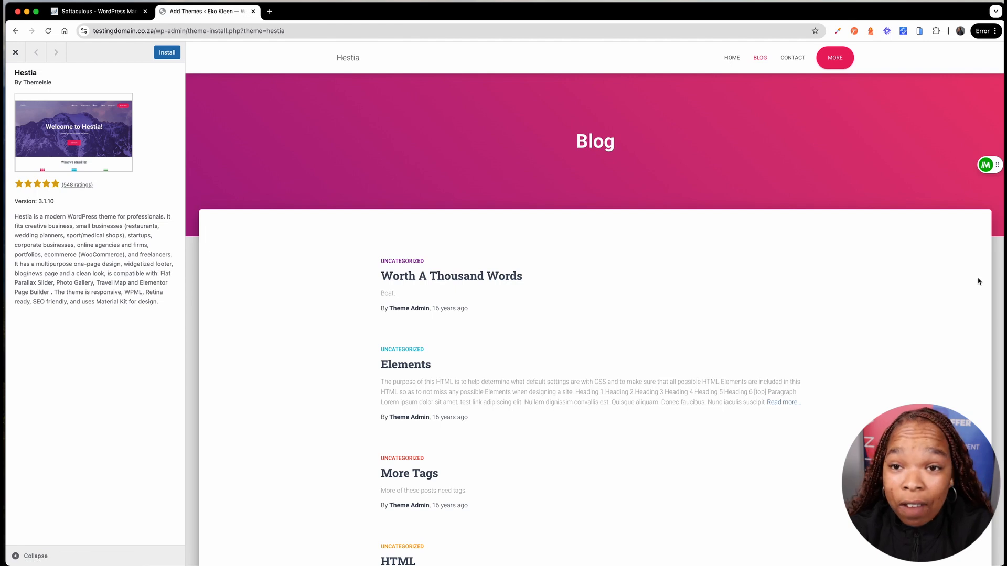
pyautogui.click(55, 51)
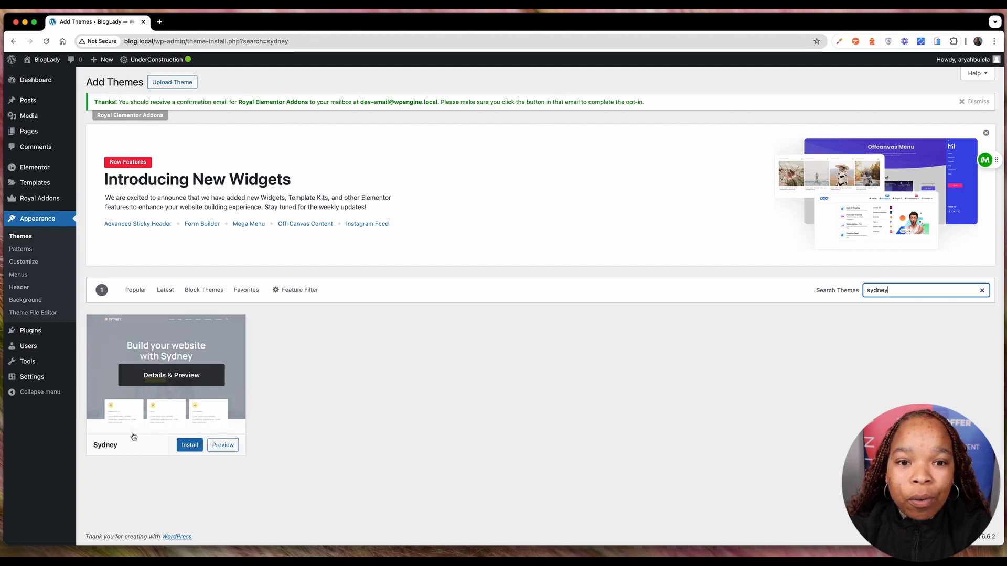
# Bring up the Sydney theme's Details & Preview from the search results.
pyautogui.click(171, 376)
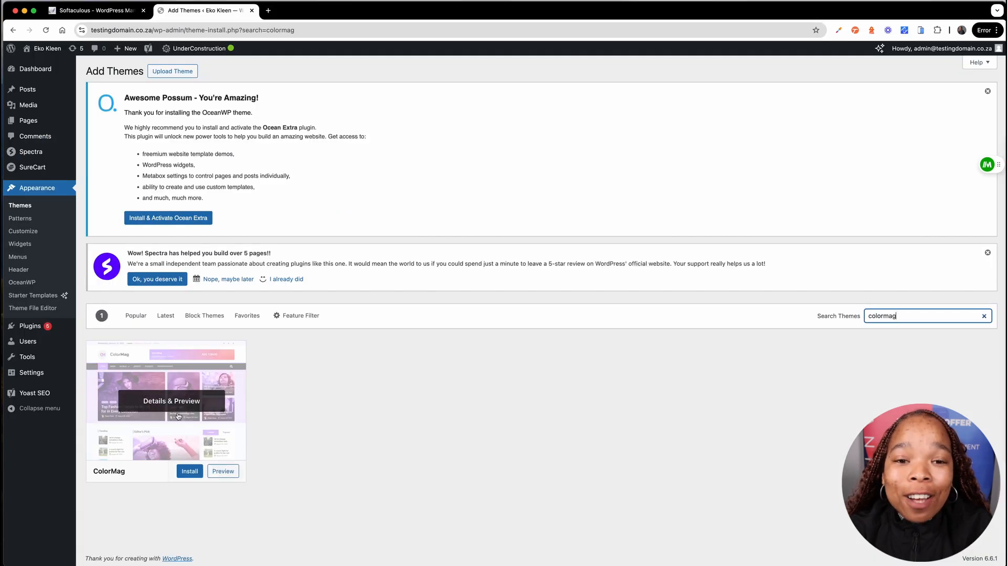
# View the ColorMag theme's Details & Preview and close it back to the results.
pyautogui.click(171, 401)
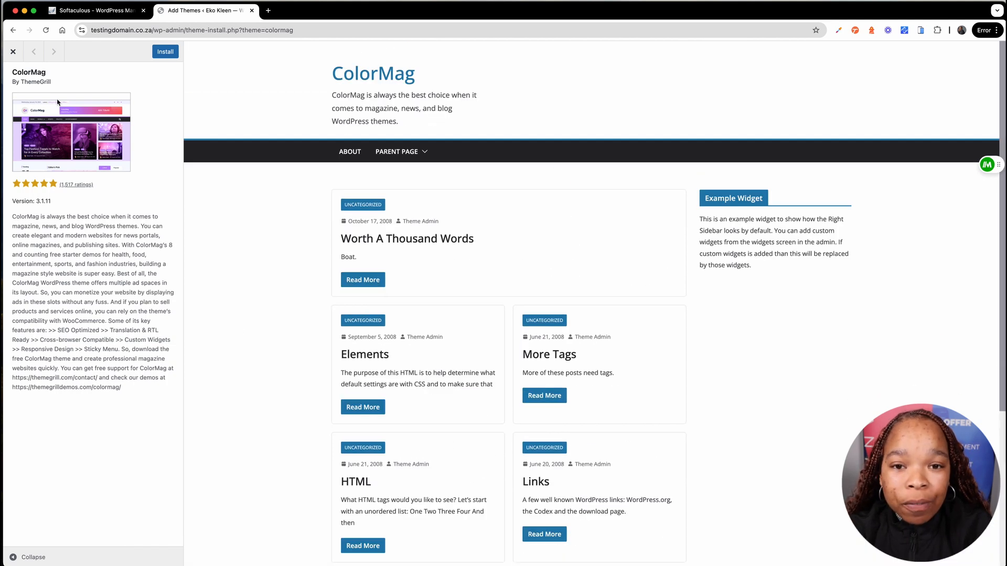
pyautogui.click(12, 52)
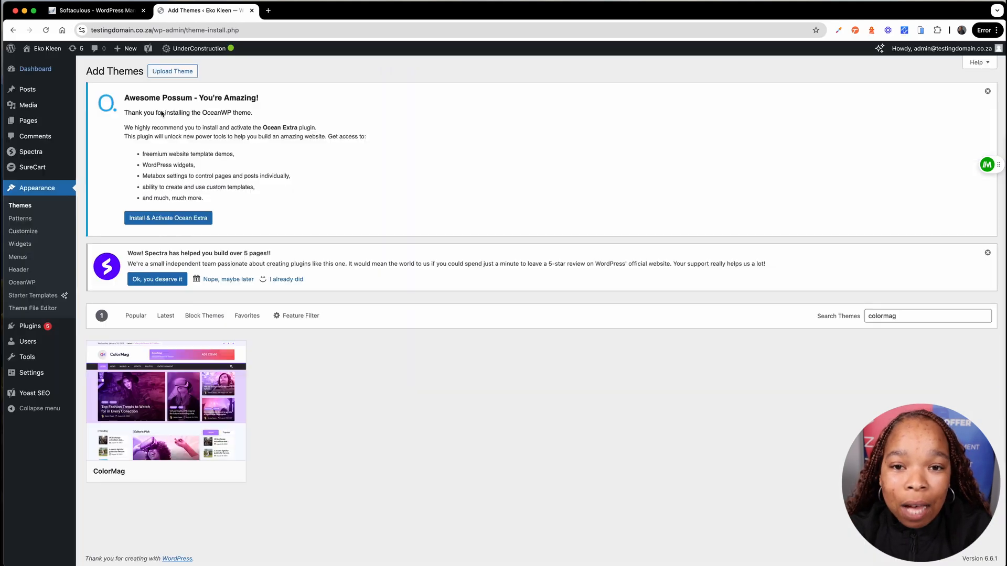
pyautogui.moveTo(165, 385)
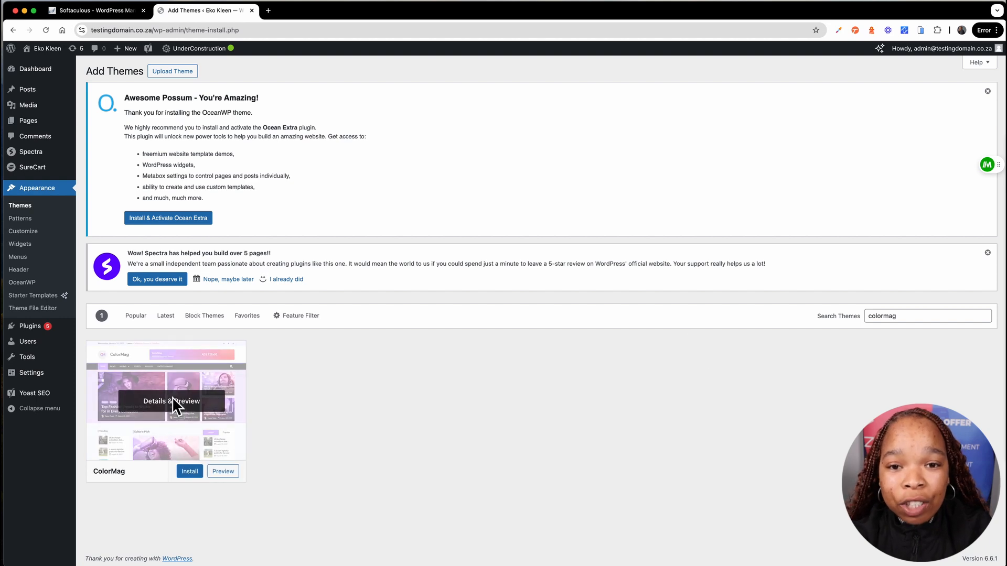
pyautogui.moveTo(559, 465)
pyautogui.write('generatepress')
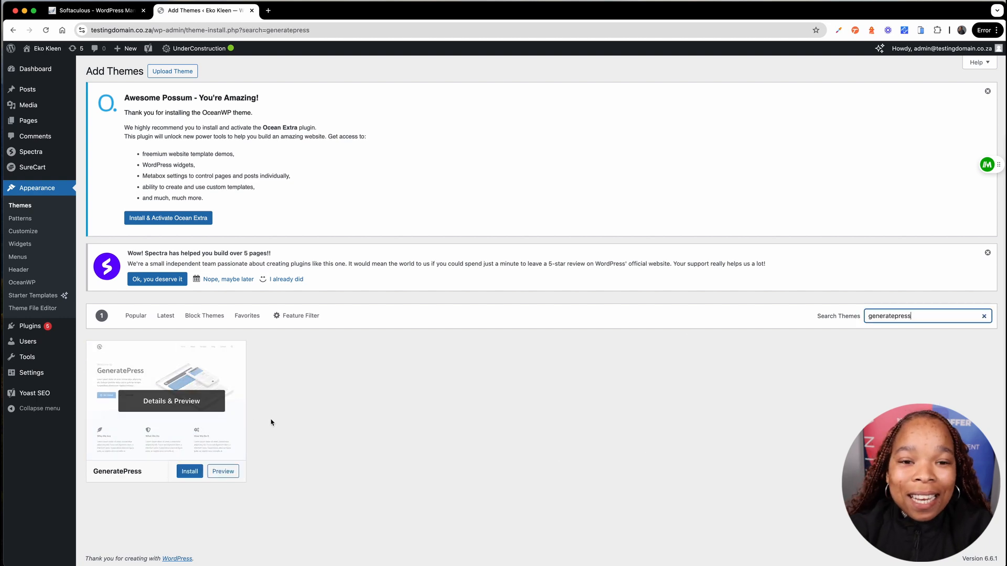
pyautogui.moveTo(123, 394)
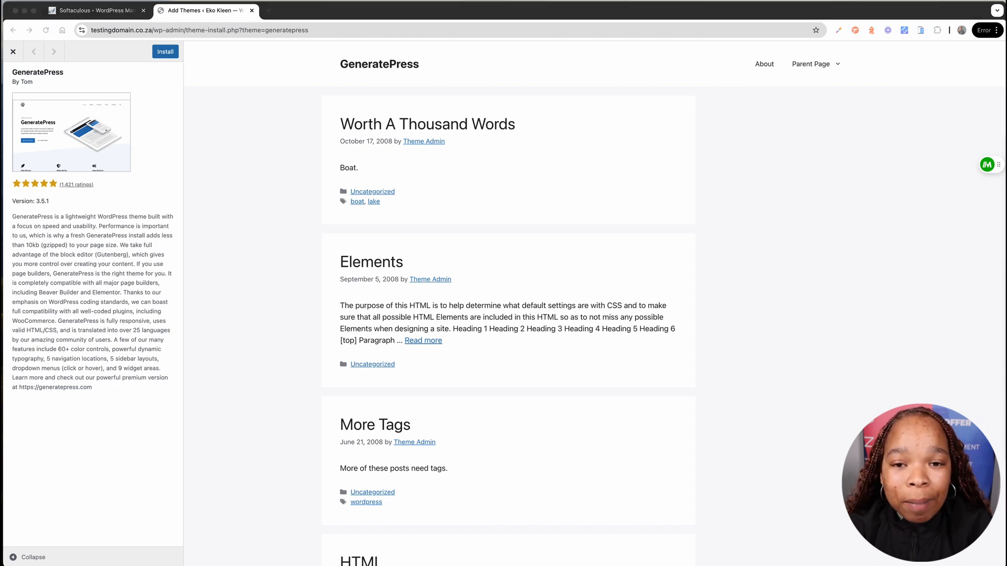
pyautogui.moveTo(509, 181)
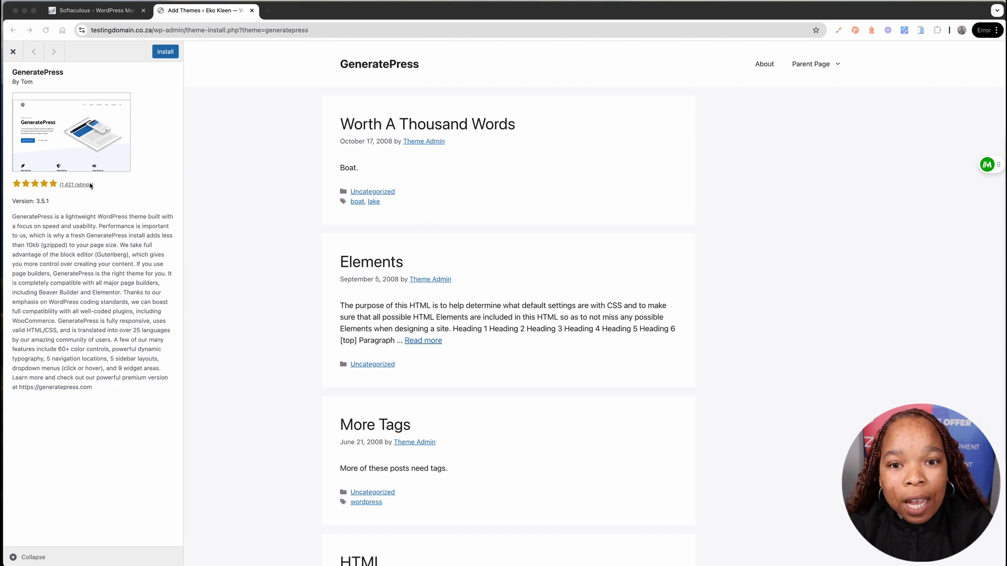
# Scroll the GeneratePress demo posts toward the footer, then close the preview.
pyautogui.scroll(-3)
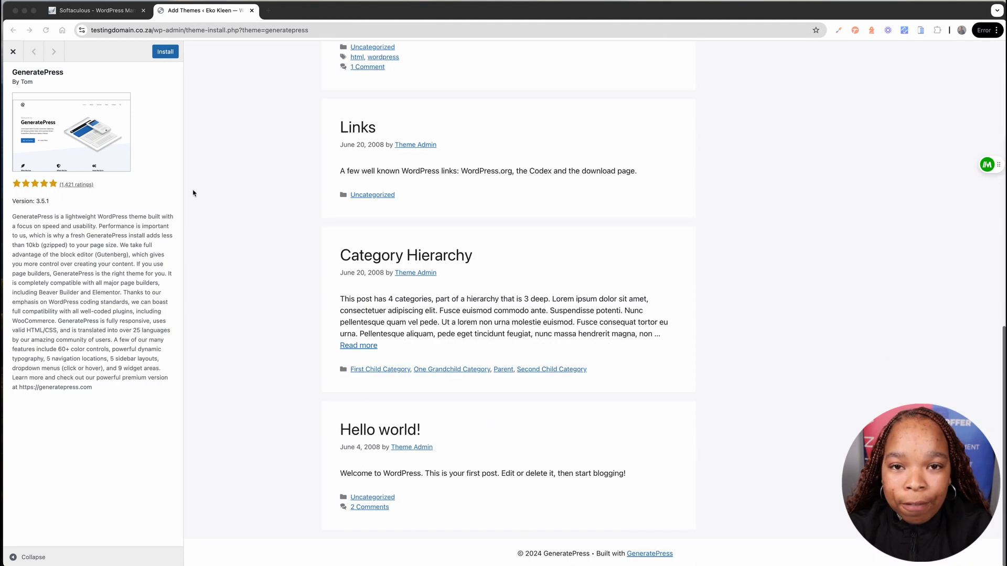
pyautogui.click(54, 51)
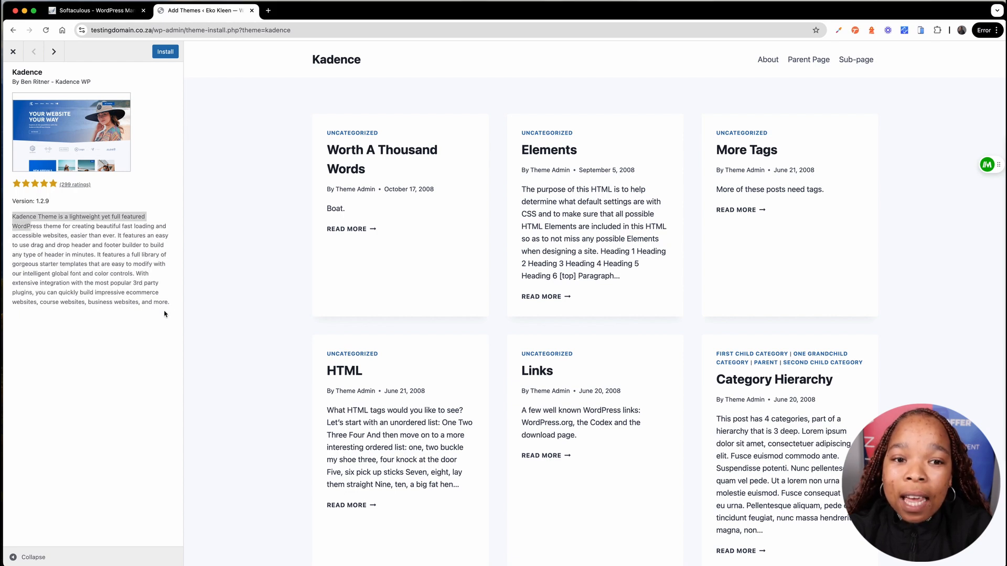
pyautogui.scroll(-3)
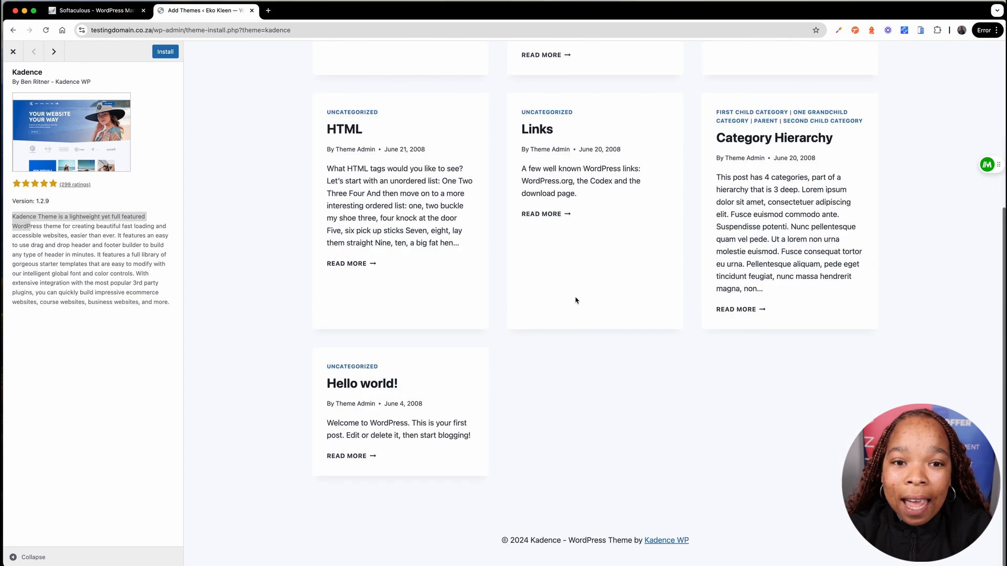
pyautogui.scroll(3)
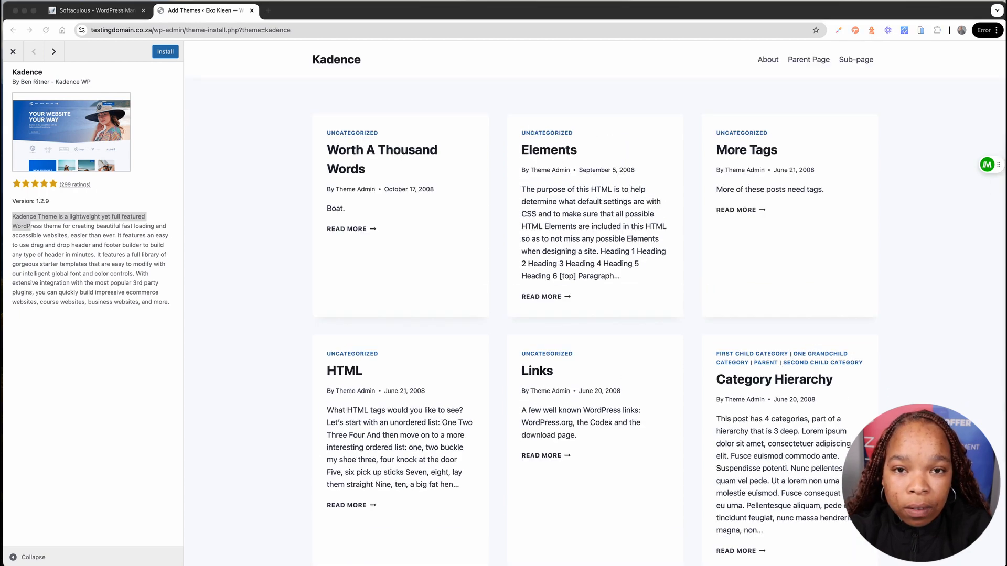
# Return to installed themes, start Astra's Live Preview, then go back to the themes list.
pyautogui.click(13, 51)
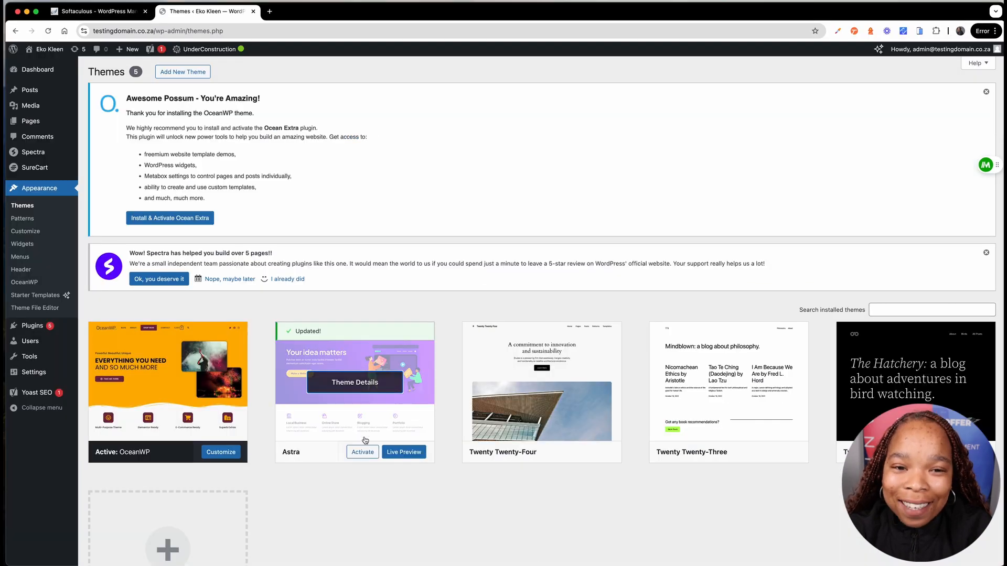
pyautogui.click(402, 451)
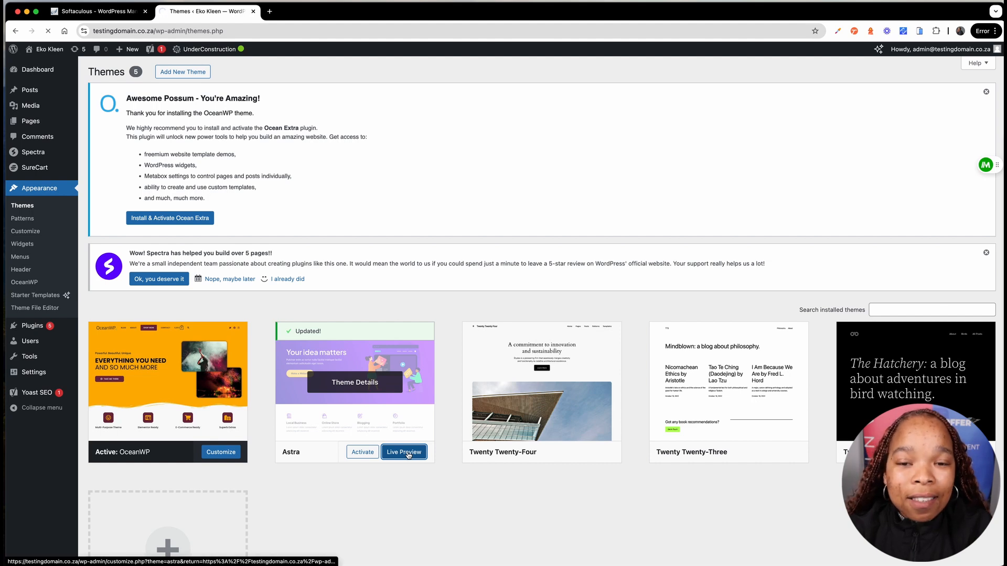
pyautogui.click(402, 451)
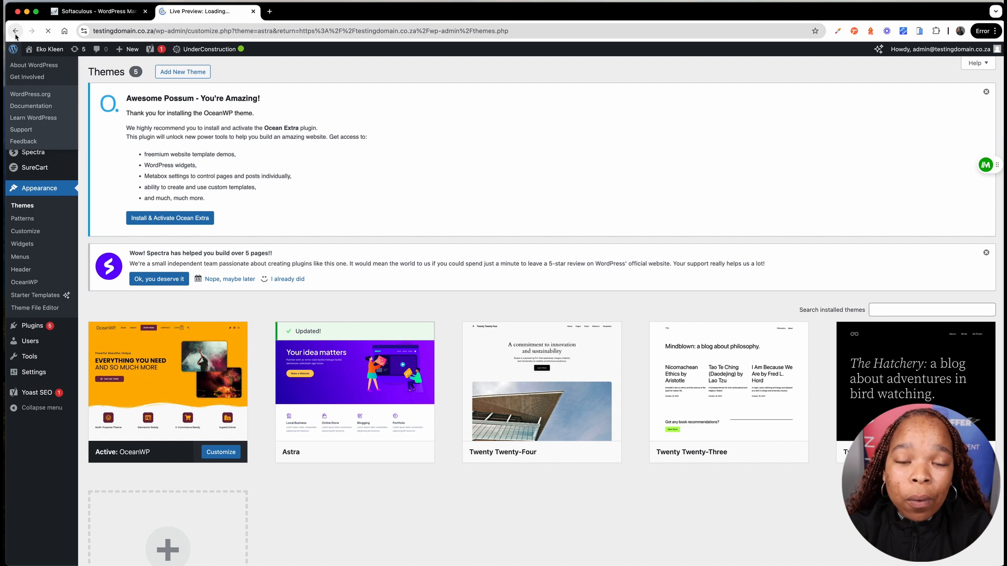
pyautogui.click(14, 30)
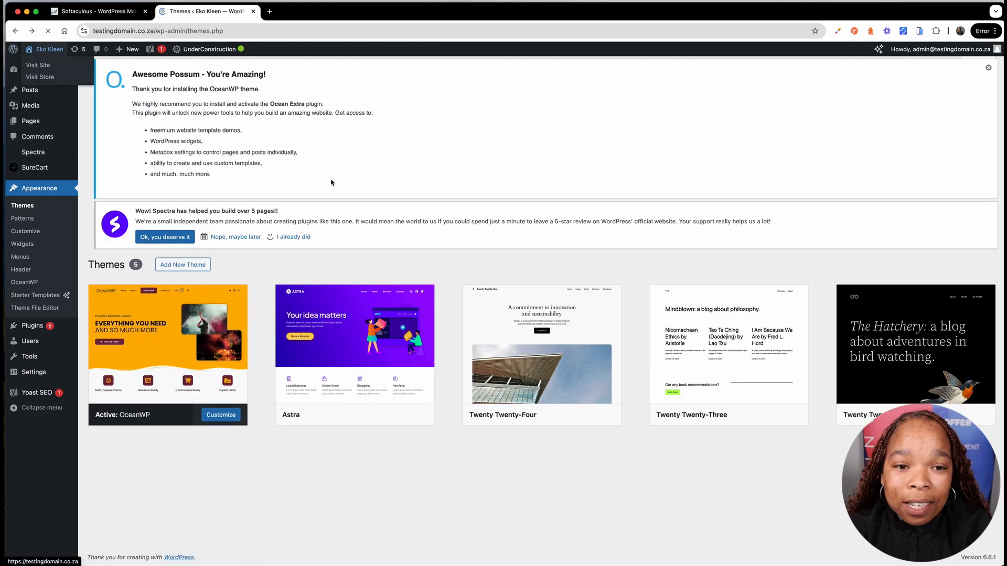